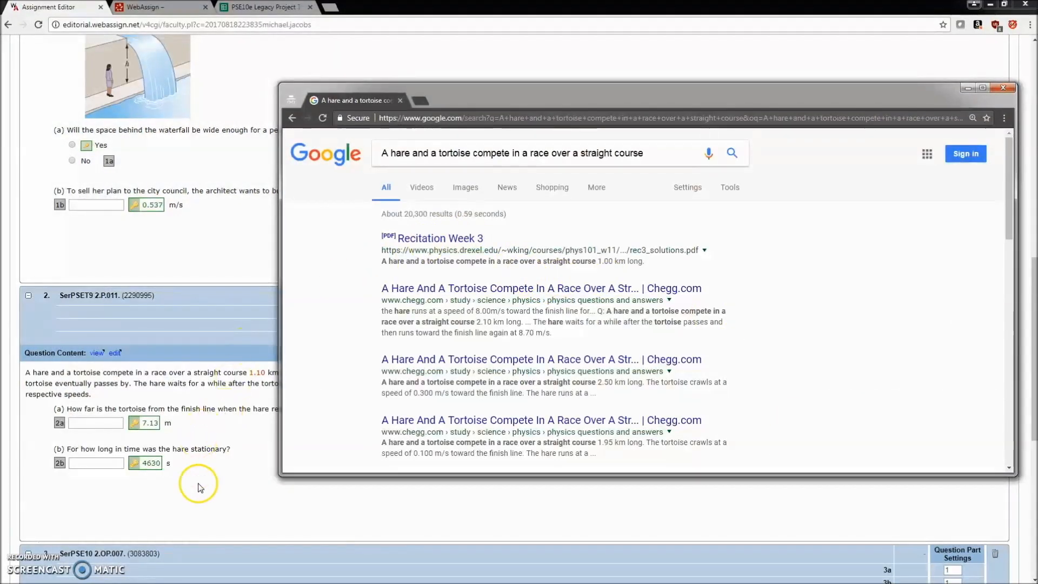
mouse_move(761, 237)
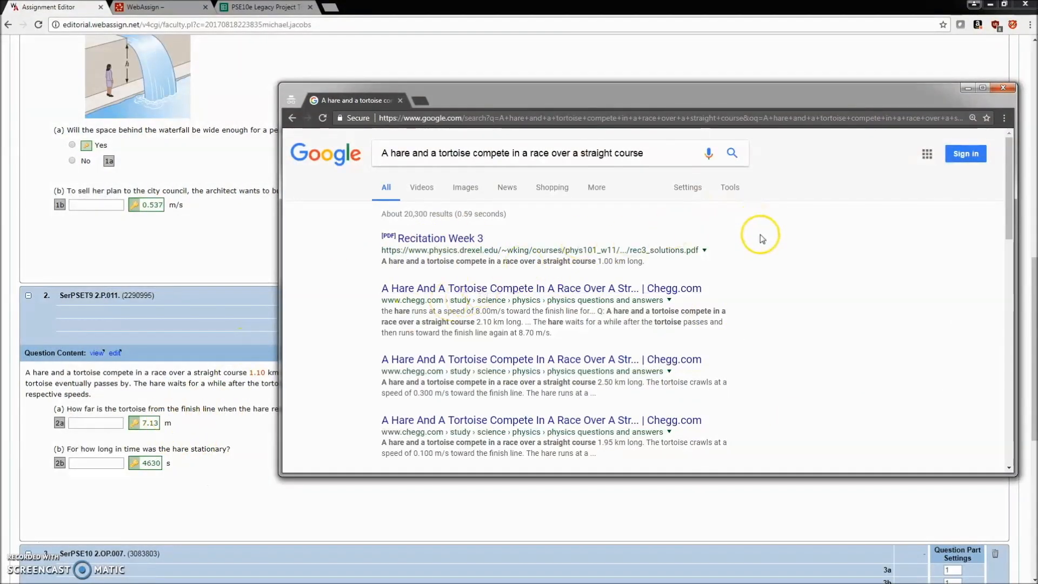
mouse_move(745, 274)
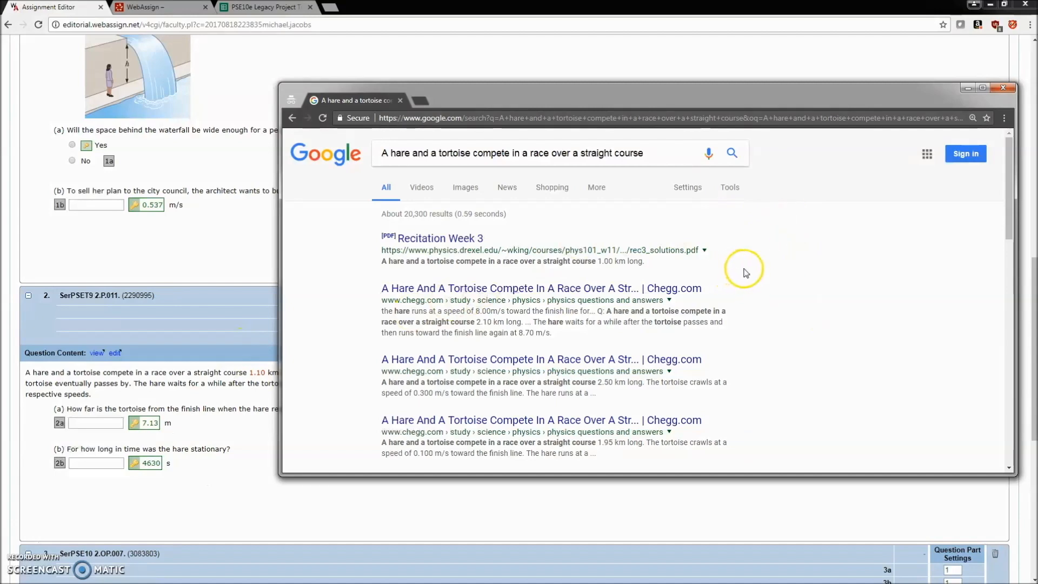
Scroll through the Google results showing Chegg, Yahoo Answers and forum copies of the hare-and-tortoise problem.
scroll(down, 3)
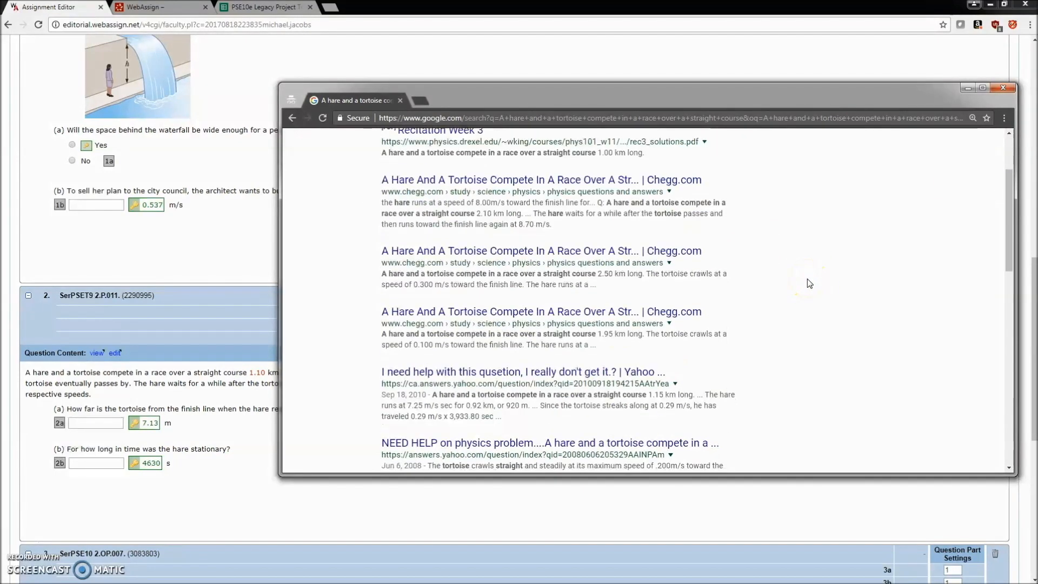
scroll(down, 3)
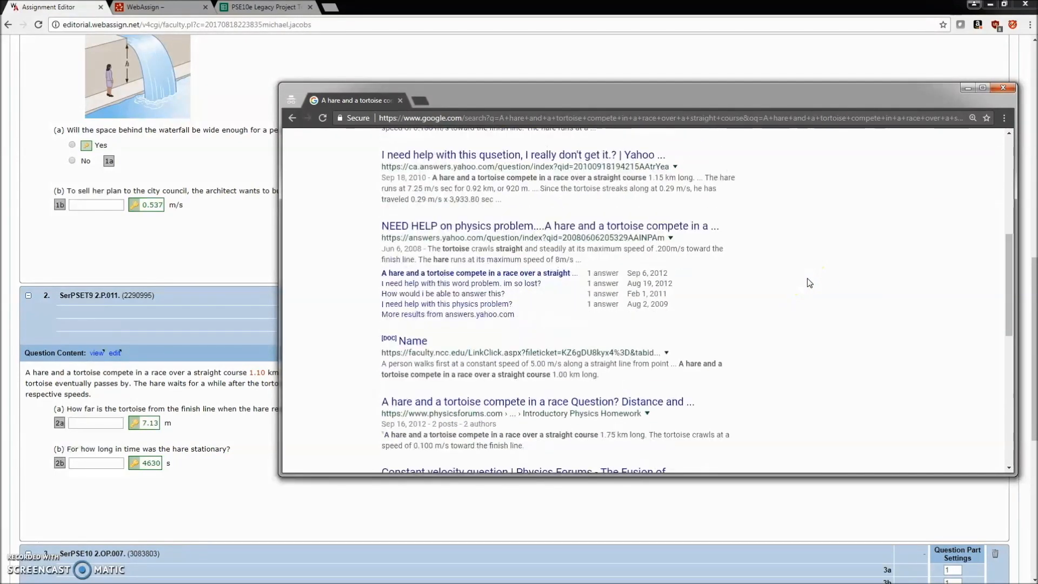
scroll(down, 3)
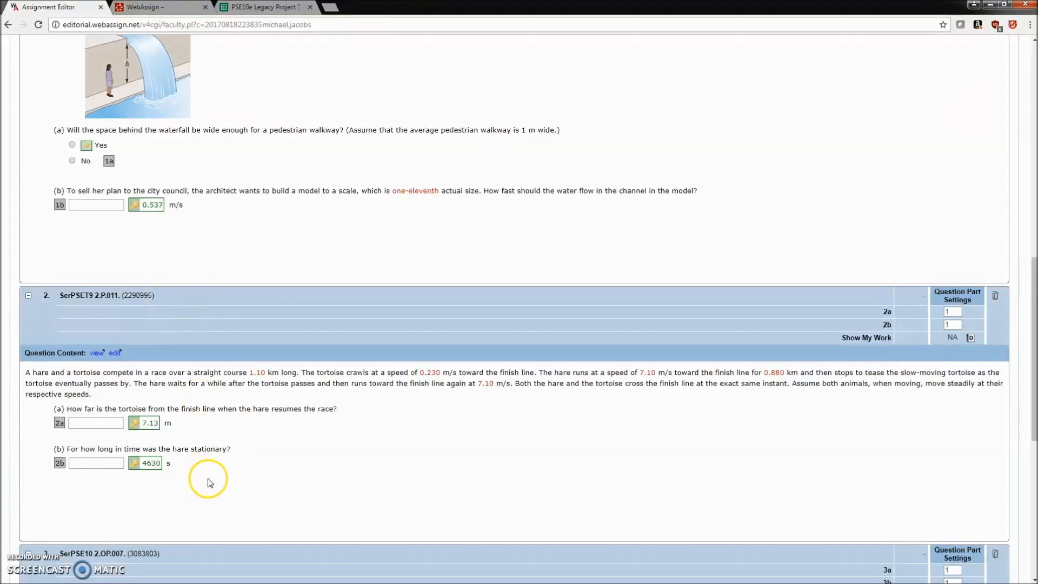
mouse_move(153, 515)
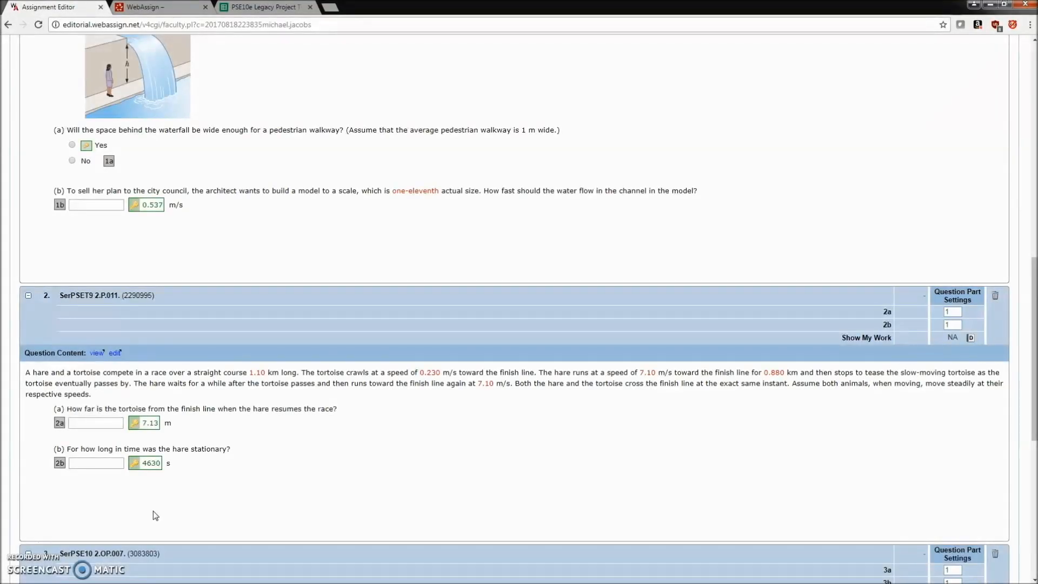
click(164, 509)
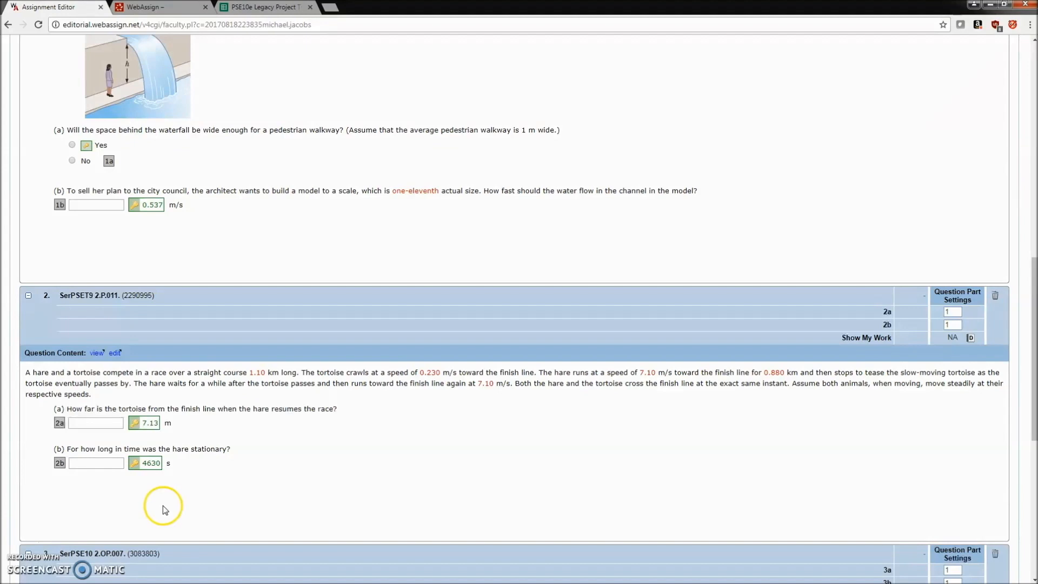
Scroll down to question 3, the gazelle-and-mouse race with answers 69.6 m and 501 s.
scroll(down, 3)
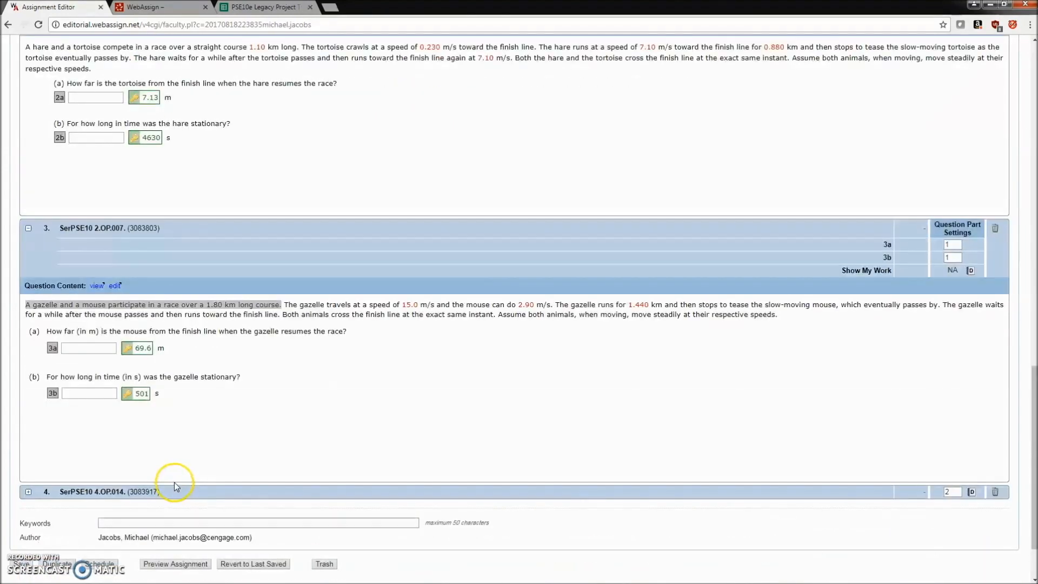
mouse_move(170, 324)
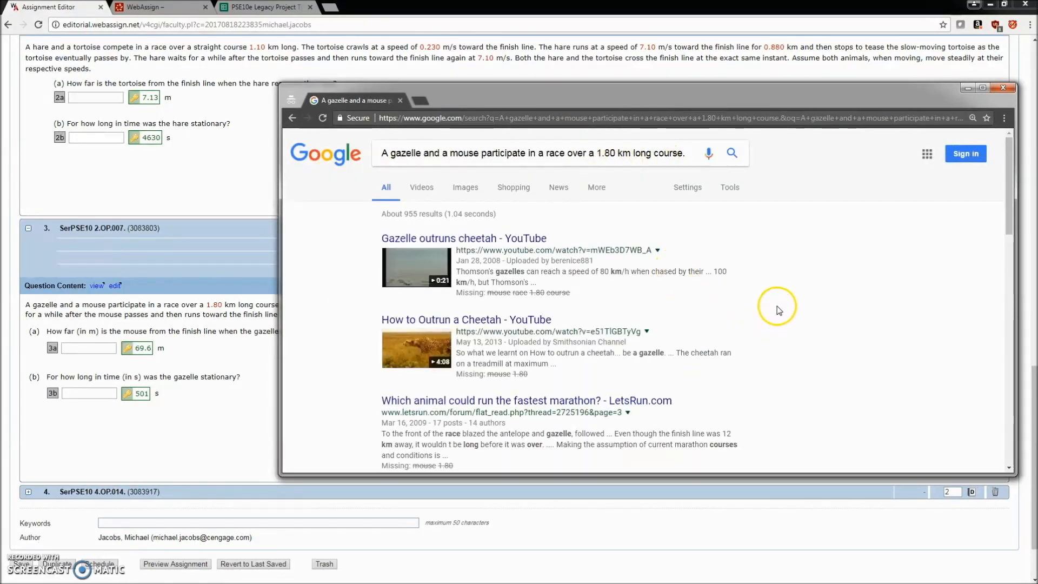
Scroll the roughly 955 Google results for the gazelle-and-mouse sentence, mostly YouTube cheetah videos.
scroll(down, 3)
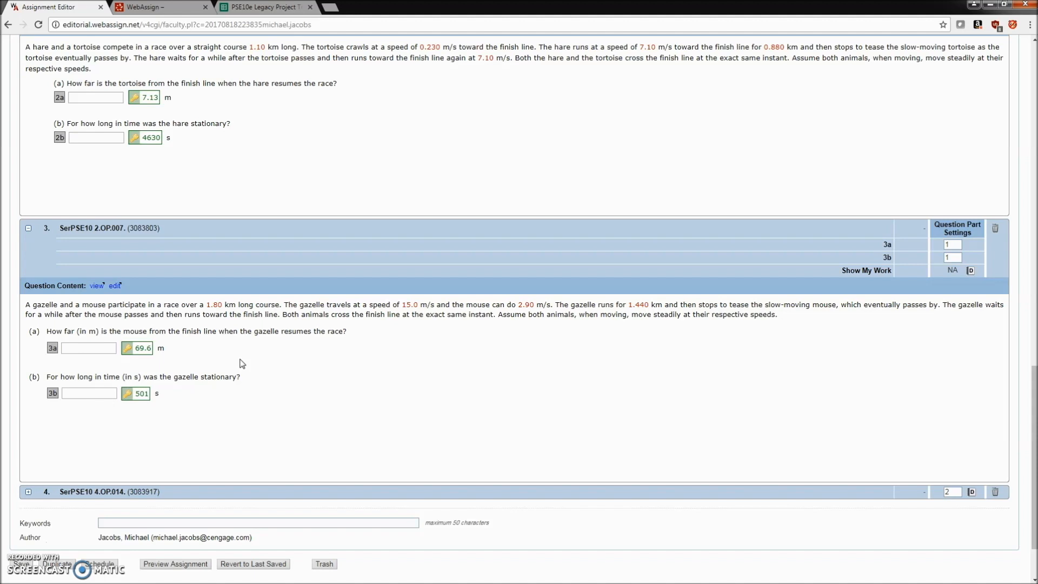
click(146, 452)
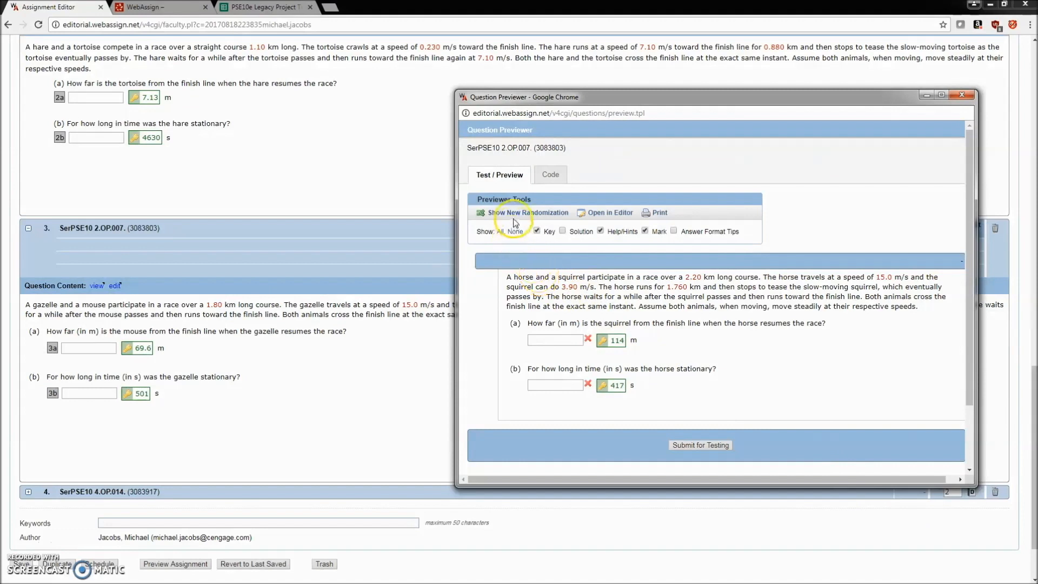
Show a new randomization (wildebeest and chicken) and submit 1812 m as the part (a) answer for testing.
click(528, 213)
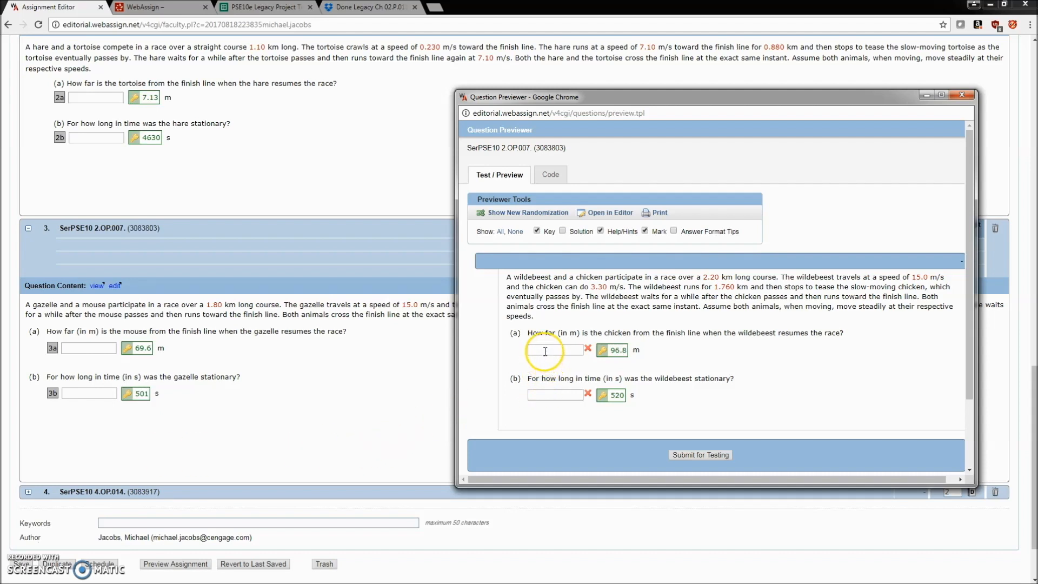
text(1)
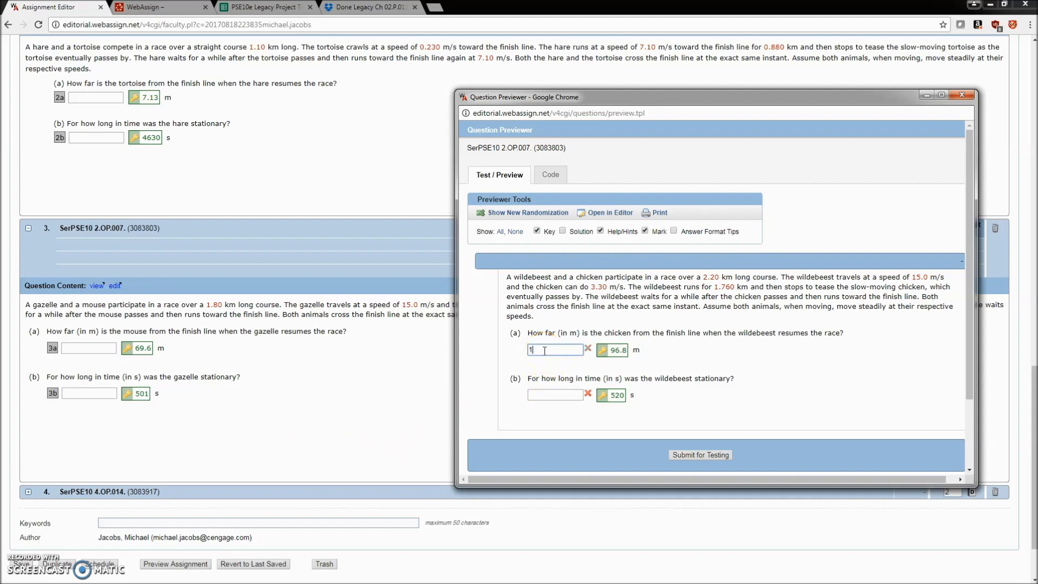
text(812)
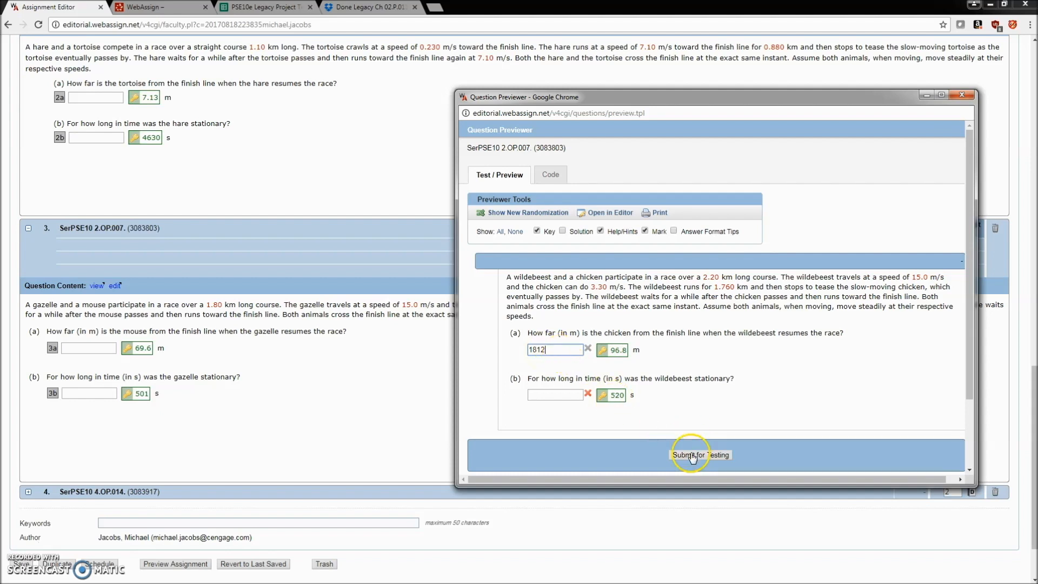
click(700, 455)
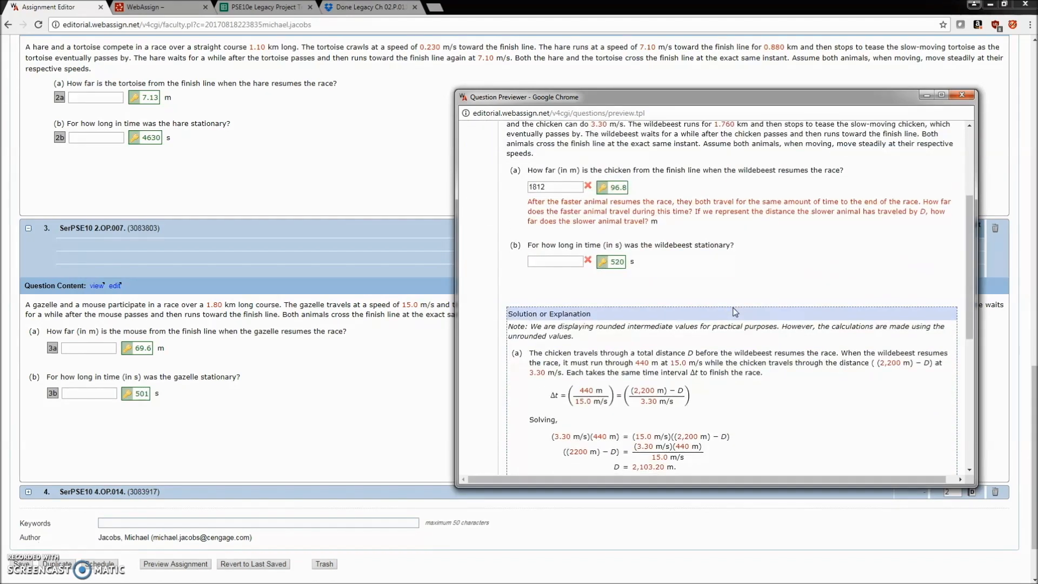
Scroll through the hint feedback and worked solution ending with 96.8 m and 520 s.
scroll(down, 3)
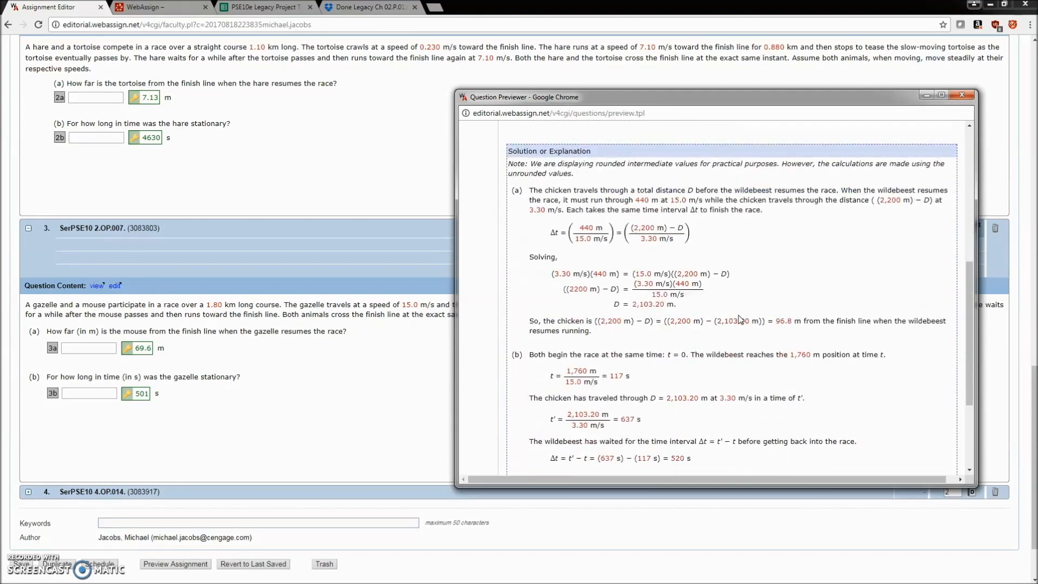
scroll(down, 3)
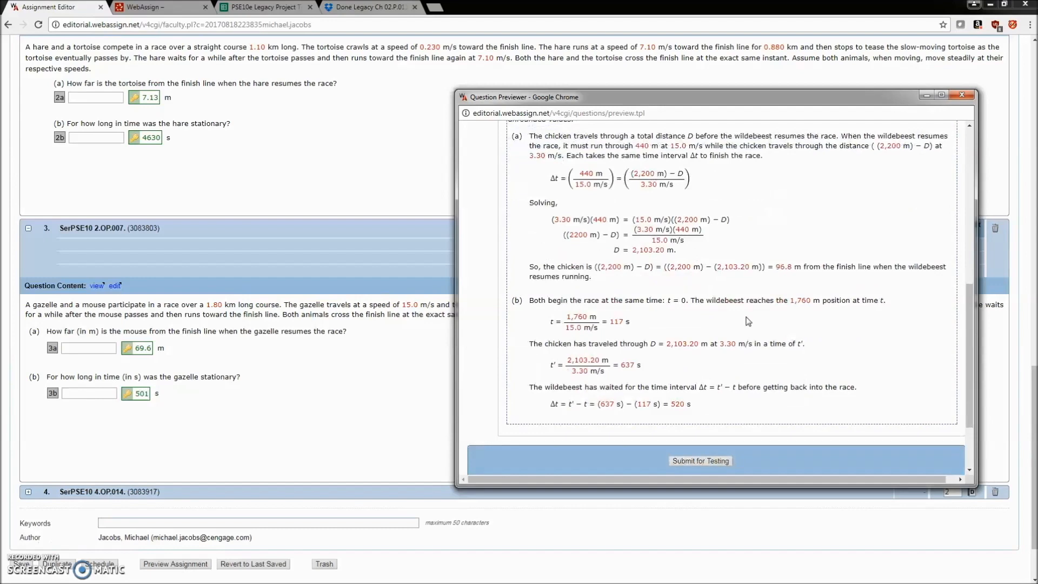